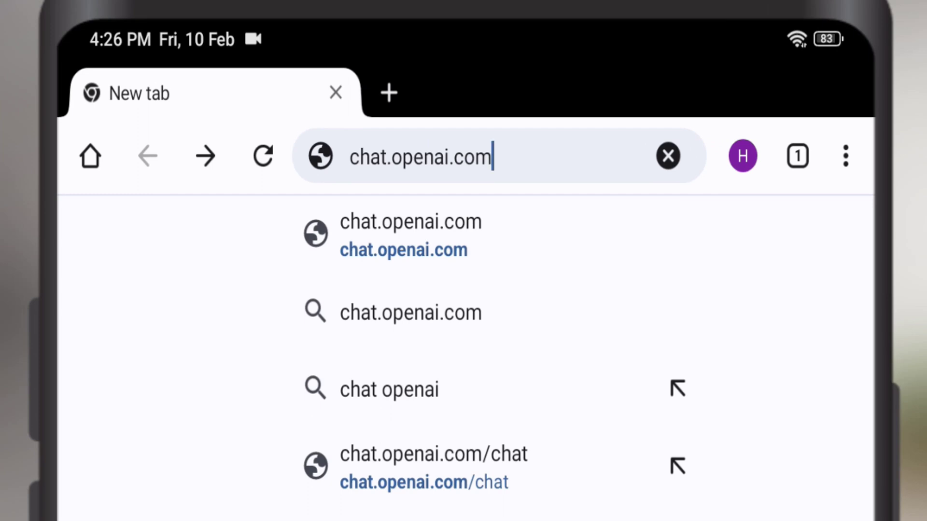
- Load chat.openai.com from the address bar suggestion
click(410, 235)
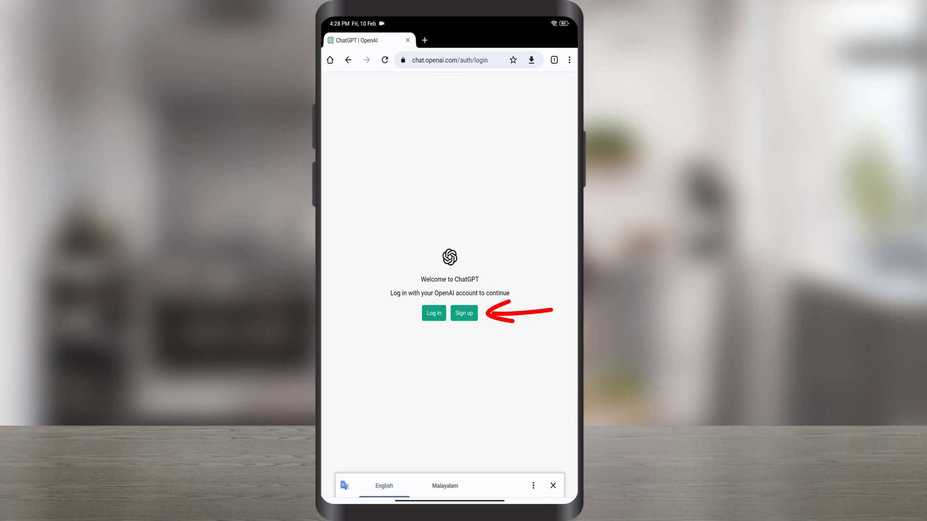
- Choose Sign up on the Welcome to ChatGPT page
click(464, 313)
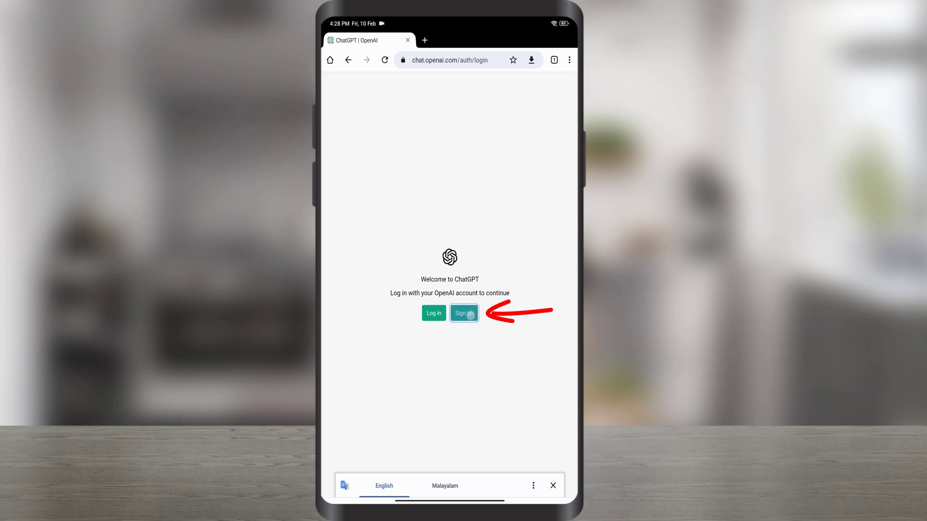
click(464, 313)
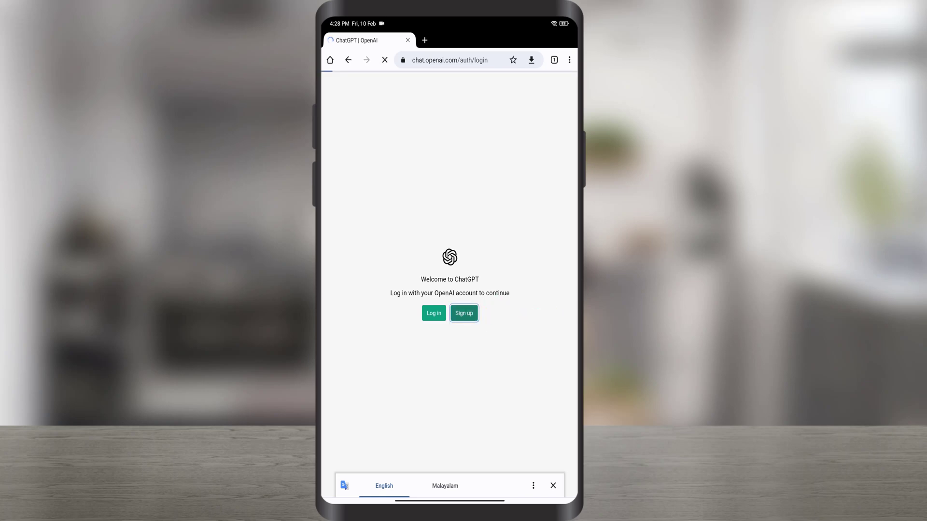
click(463, 313)
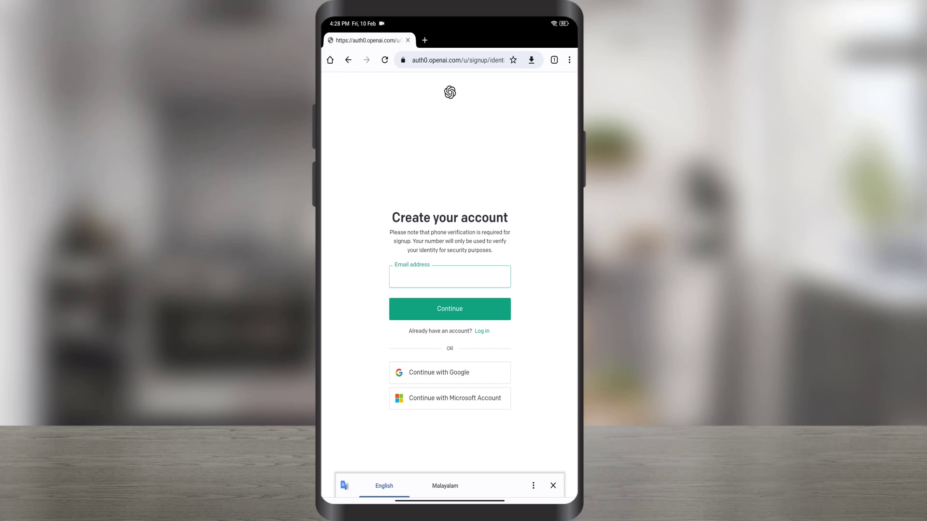
text(@gmail.com)
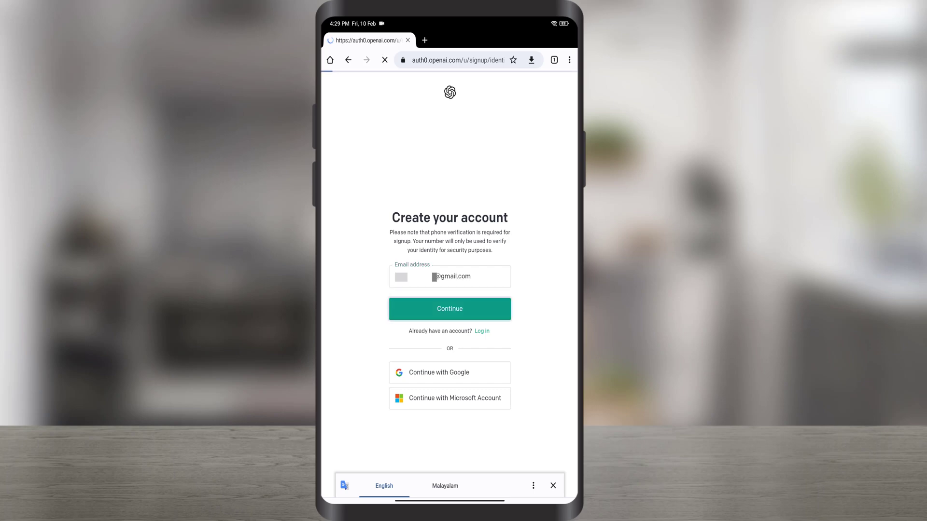
click(449, 309)
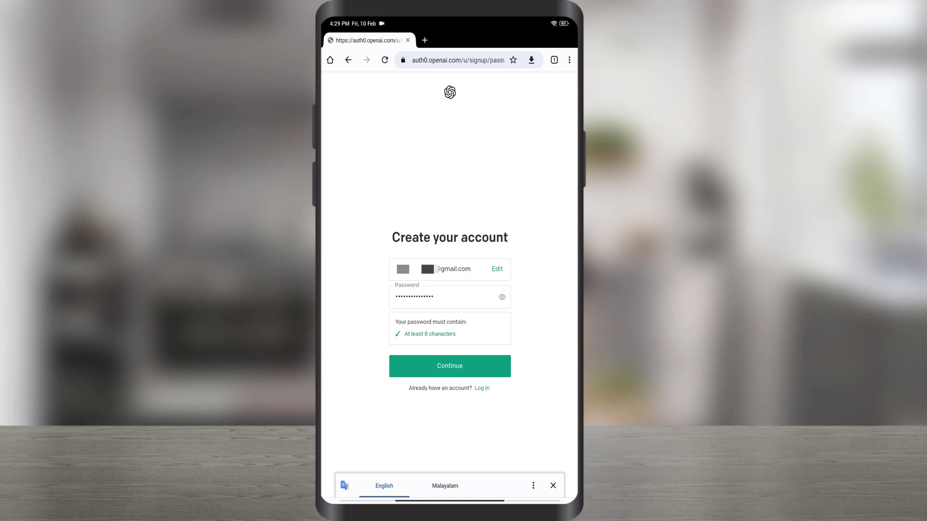
click(449, 366)
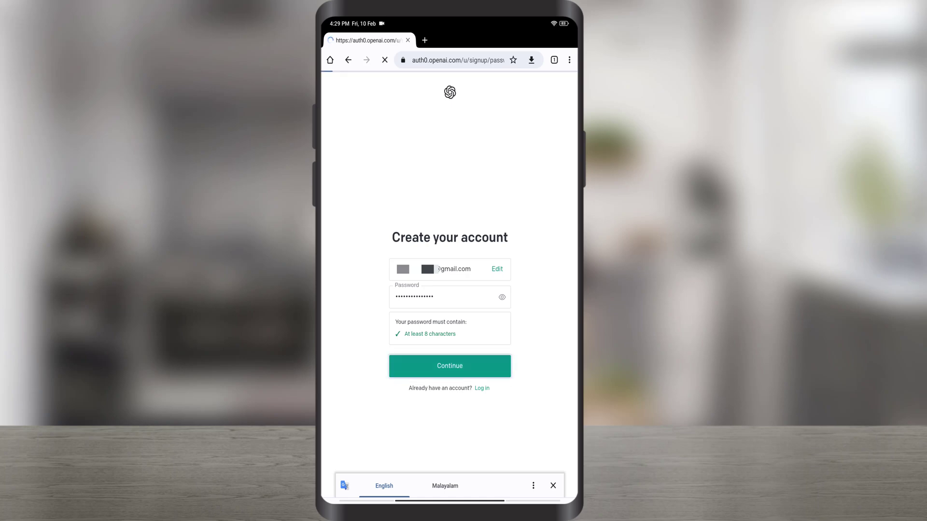
click(450, 366)
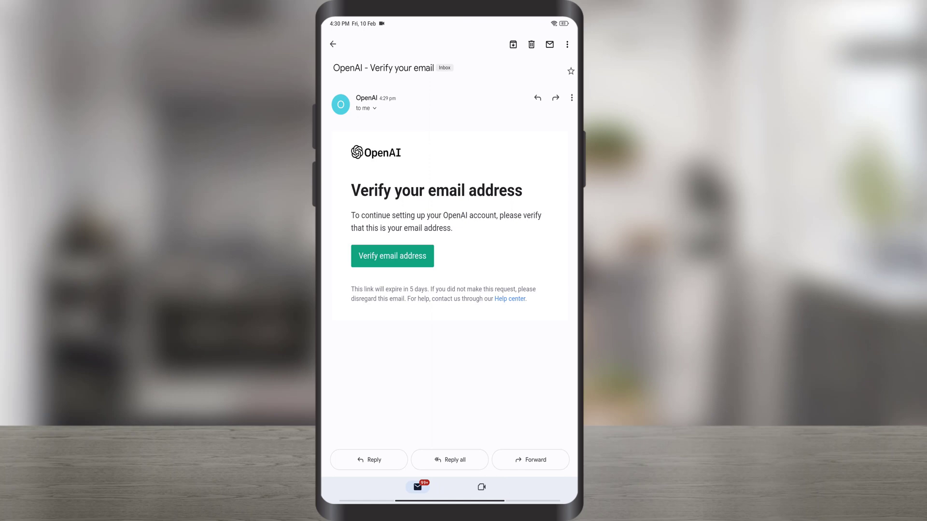
- Verify the email address from the 'OpenAI - Verify your email' message
click(391, 256)
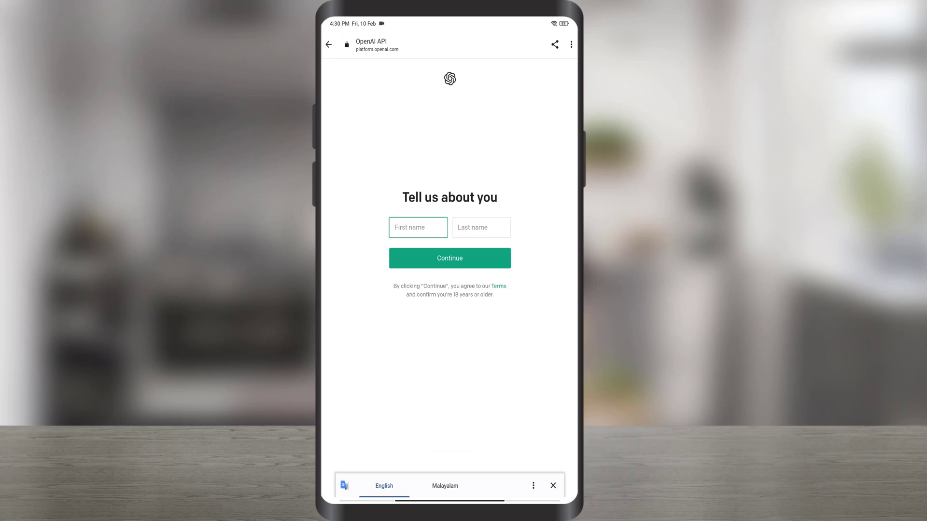
click(418, 227)
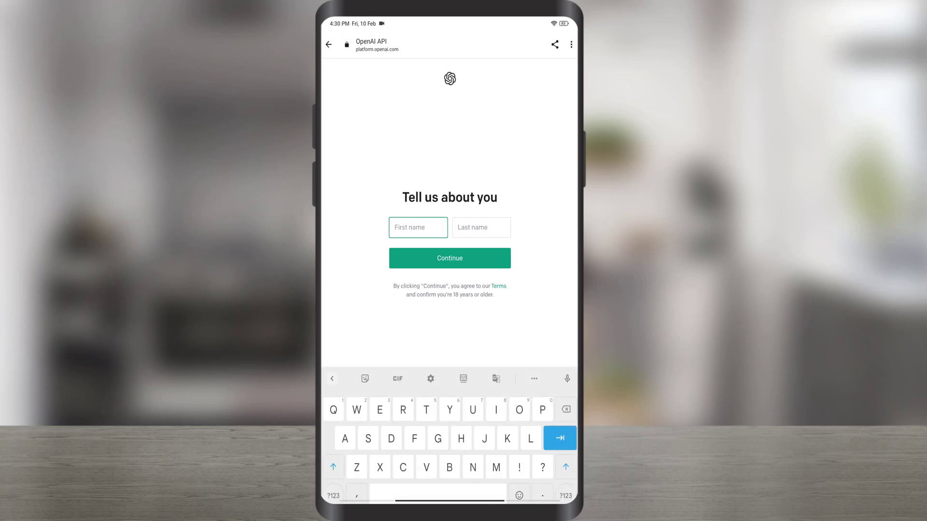
text(Niyas)
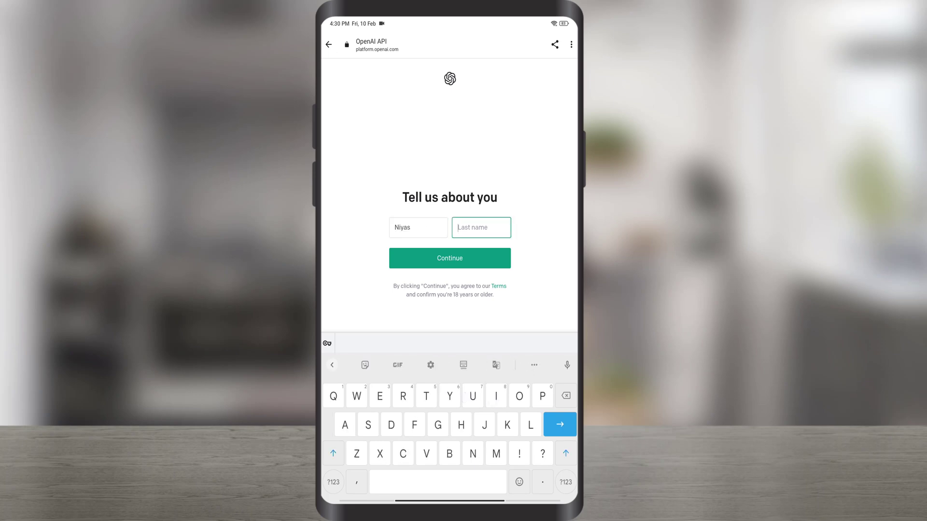
text(C)
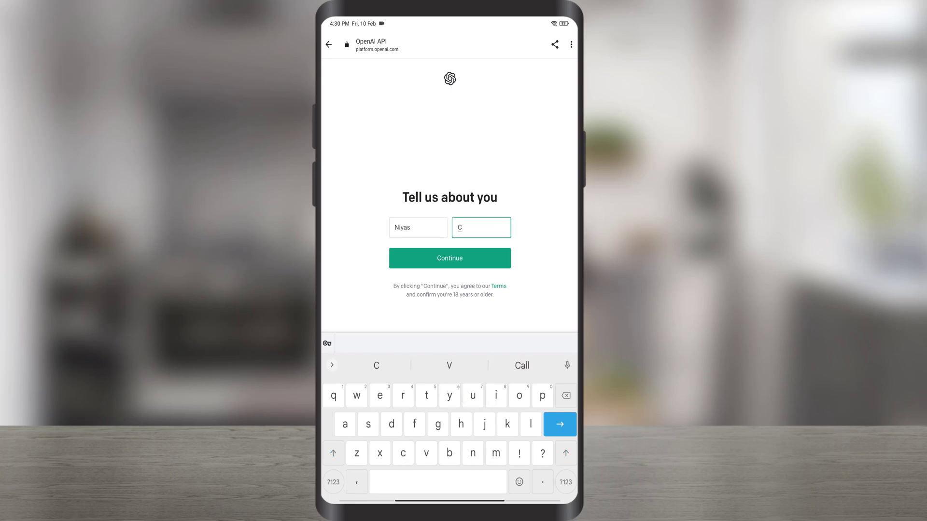
click(449, 258)
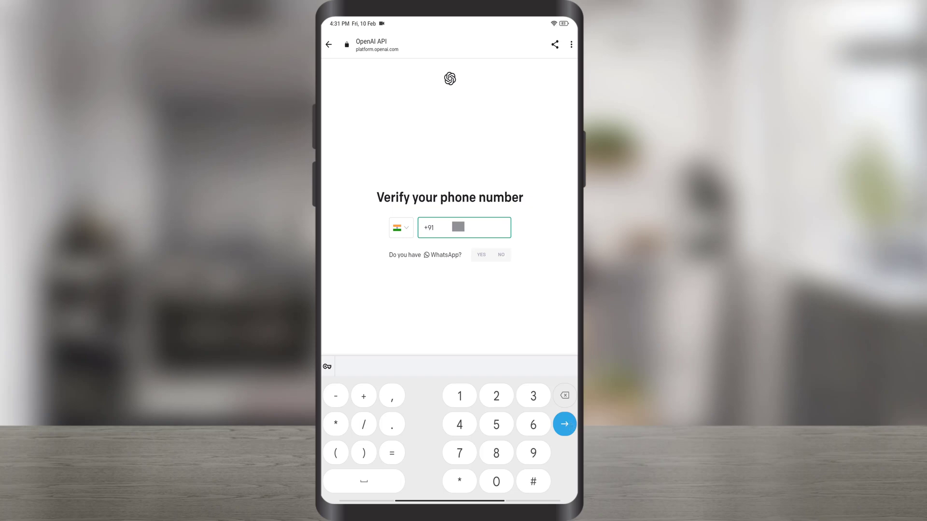
- Answer NO for WhatsApp and send the verification code via SMS
click(501, 255)
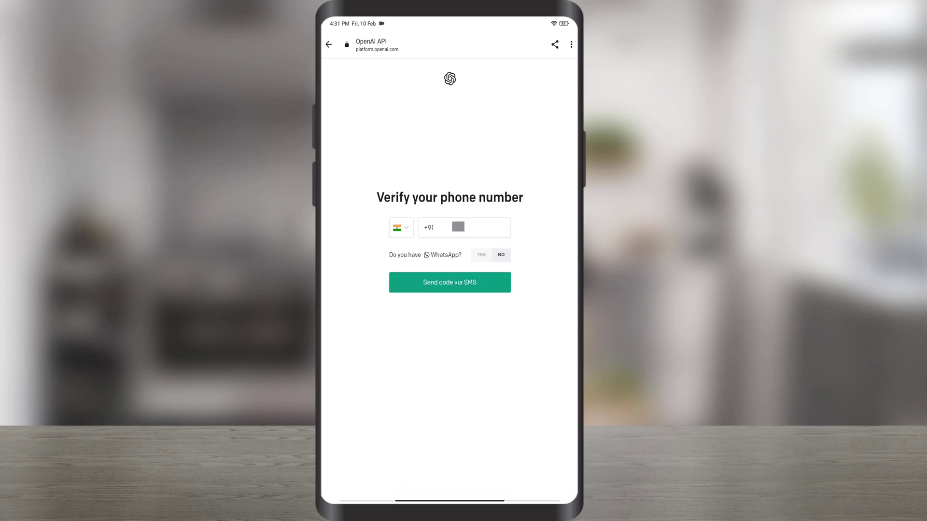
click(449, 282)
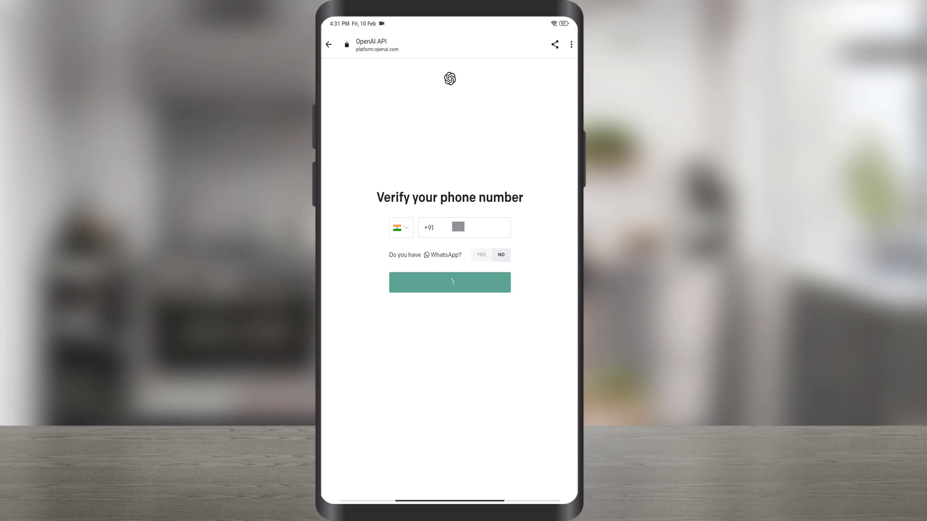
click(449, 282)
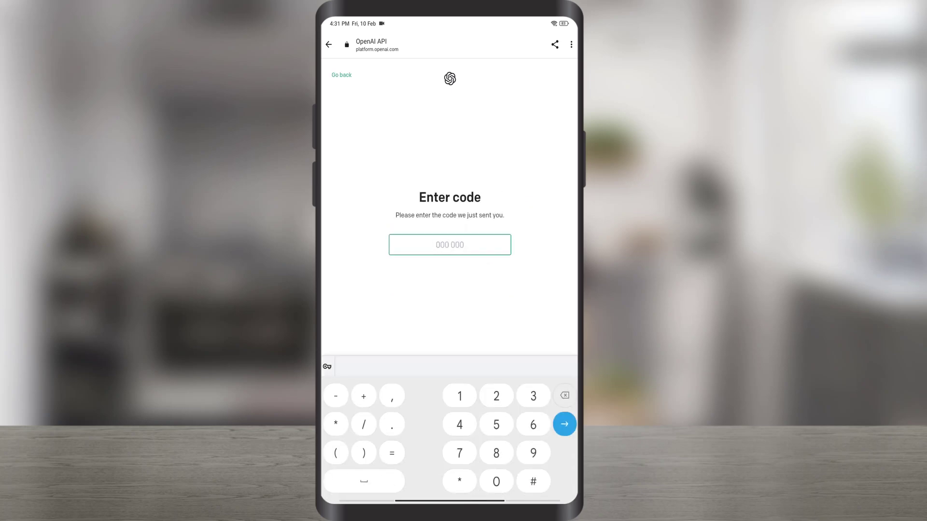
- Enter the SMS code and move past the ChatGPT introduction note
text(258)
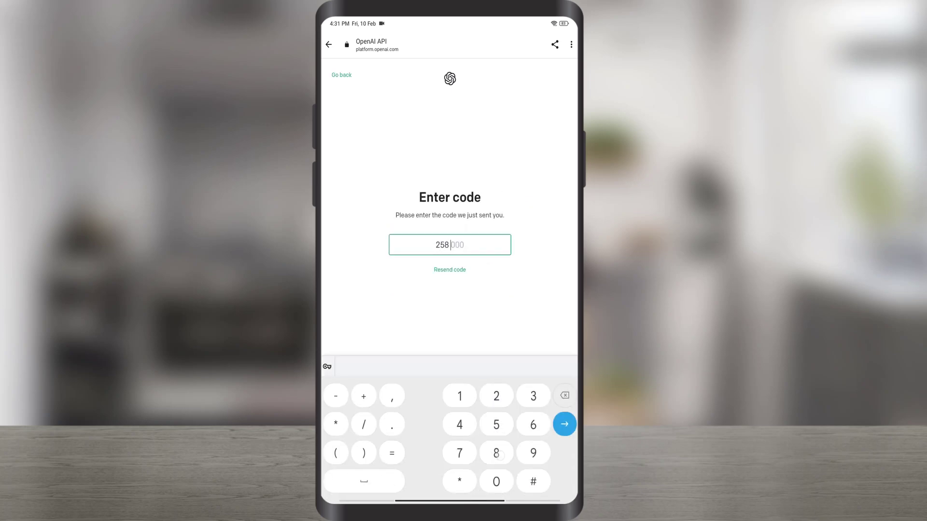
click(563, 423)
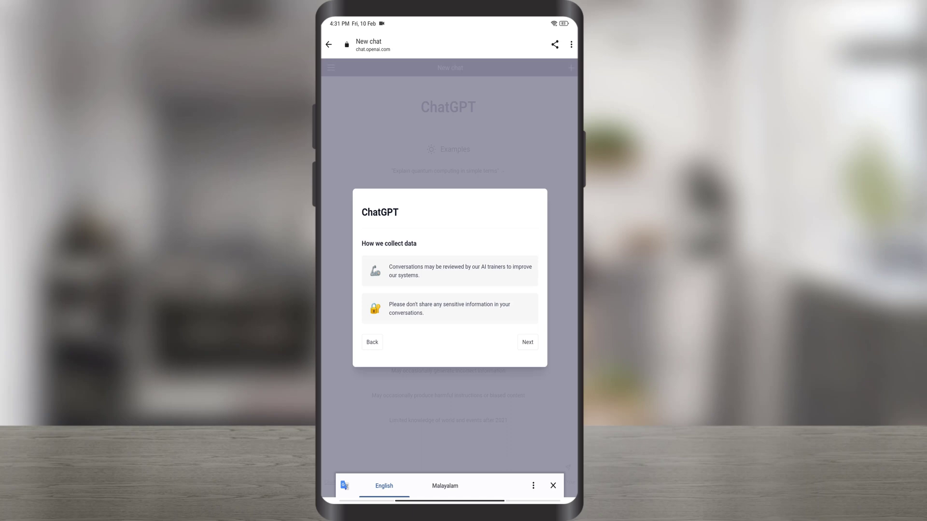
click(526, 342)
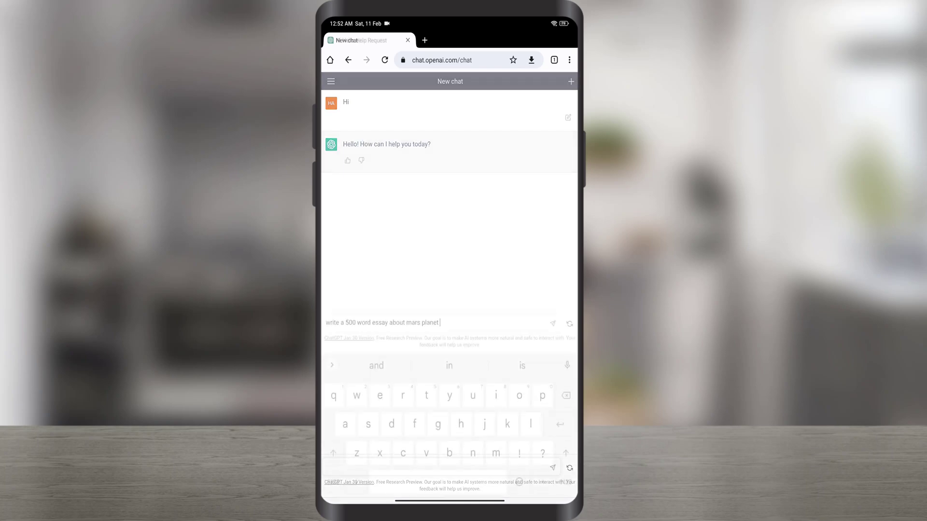
- Send 'write a 500 word essay about mars planet' to ChatGPT
click(552, 323)
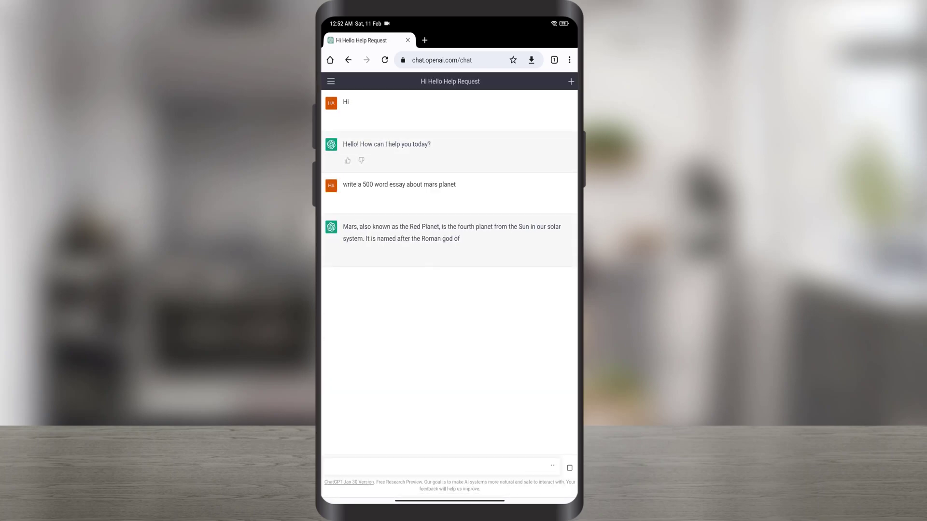